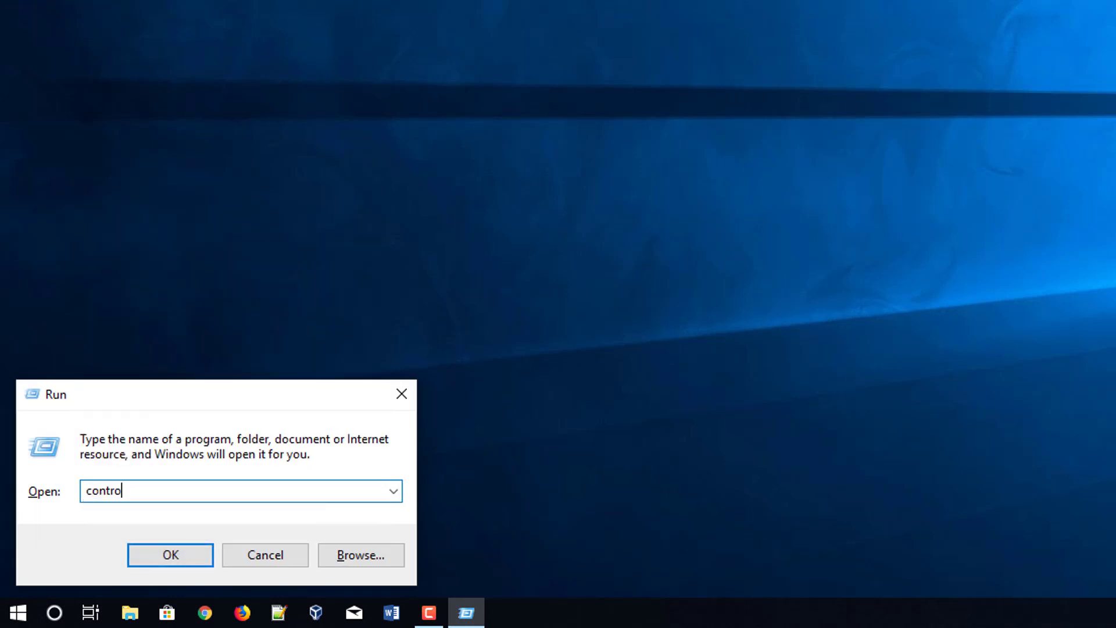
# Launch Control Panel via the Run dialog's 'control' command.
pyautogui.click(170, 554)
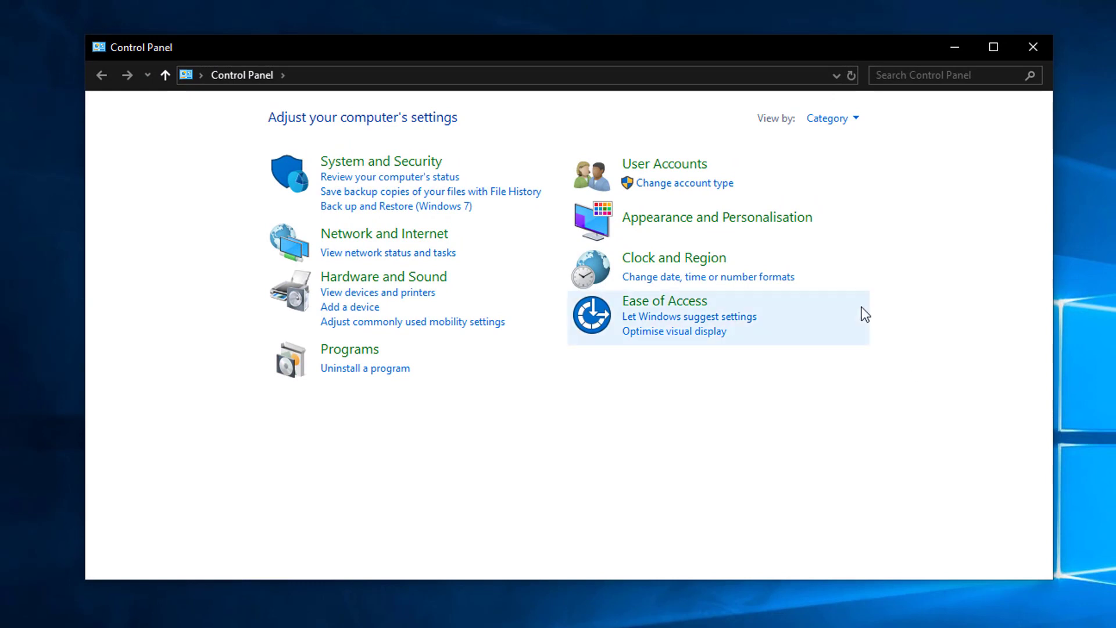
pyautogui.moveTo(664, 164)
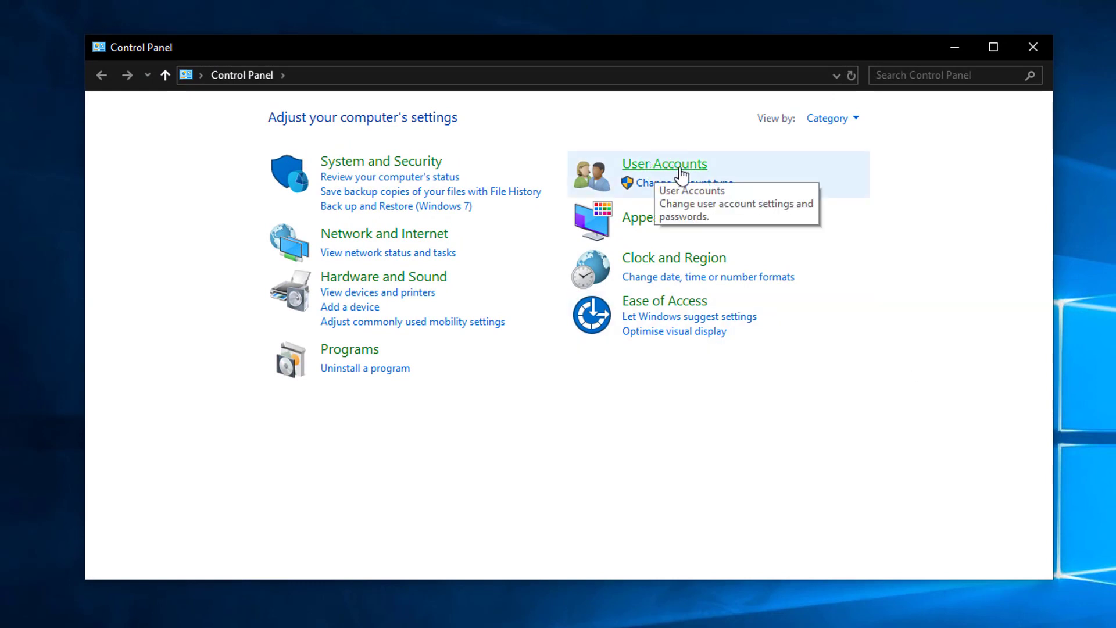
# Reach Manage Accounts through User Accounts > Add or remove user accounts.
pyautogui.click(664, 164)
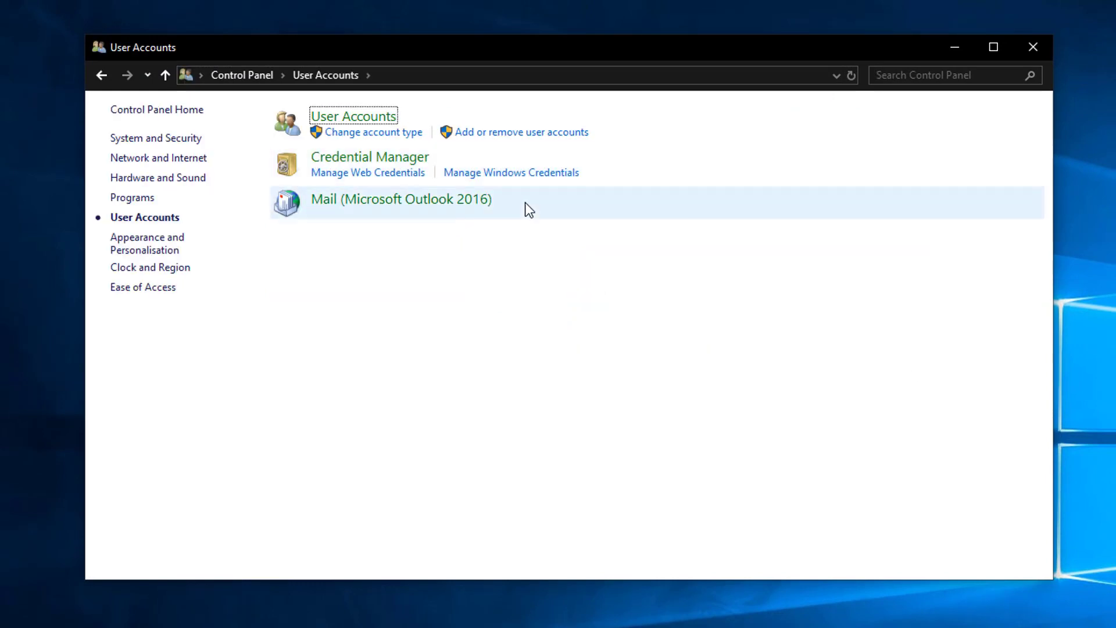
pyautogui.moveTo(482, 143)
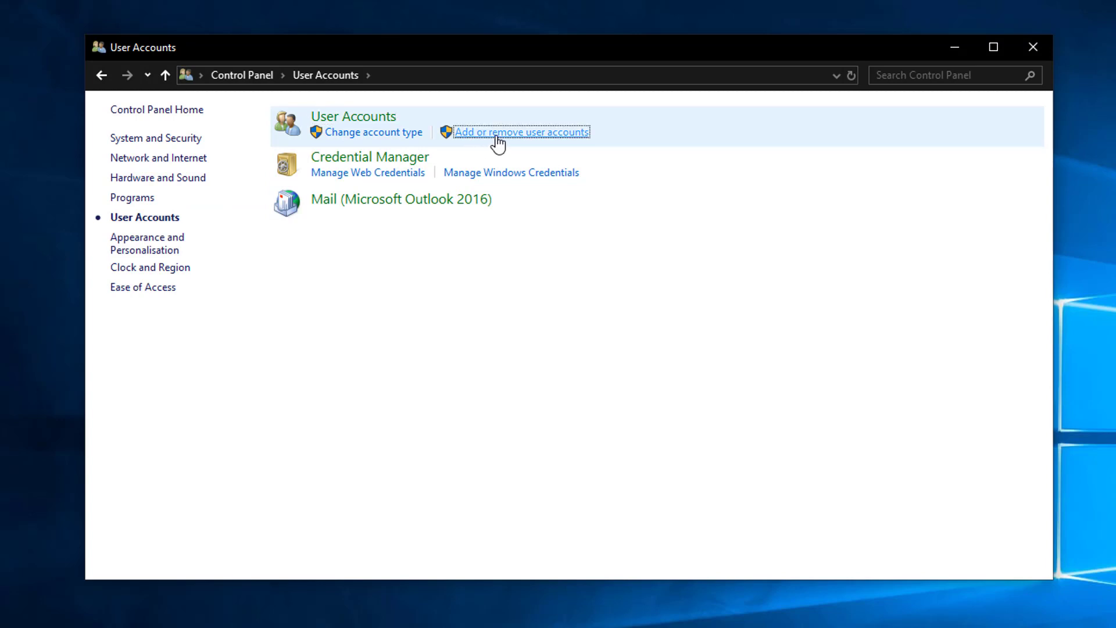
pyautogui.click(519, 131)
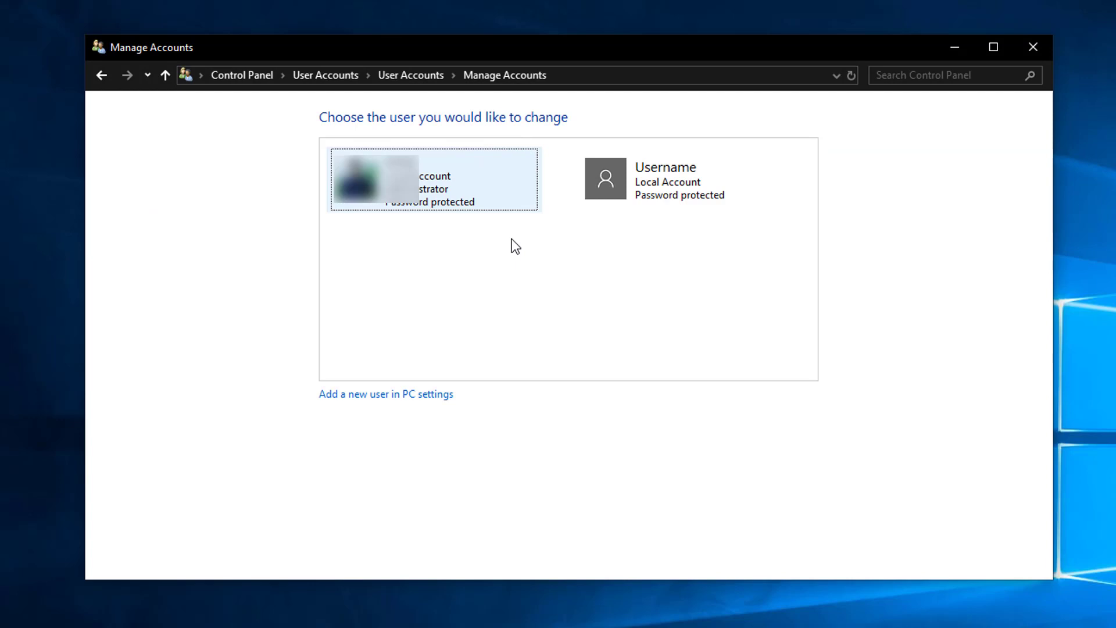
pyautogui.moveTo(627, 210)
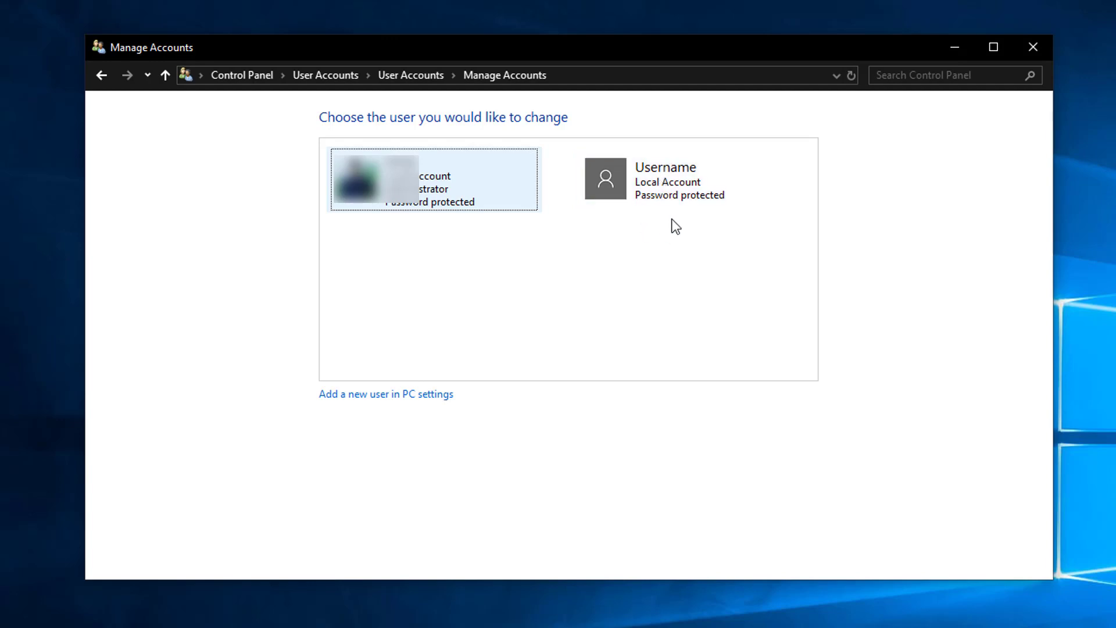
pyautogui.moveTo(667, 196)
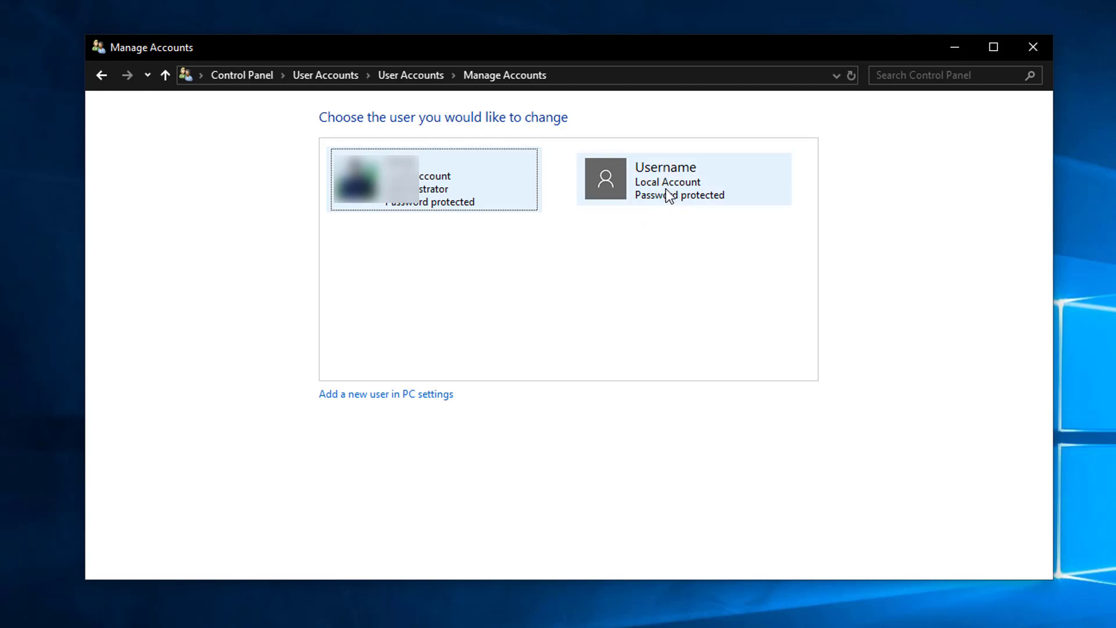
# Select the local account Username and begin deleting it.
pyautogui.click(683, 179)
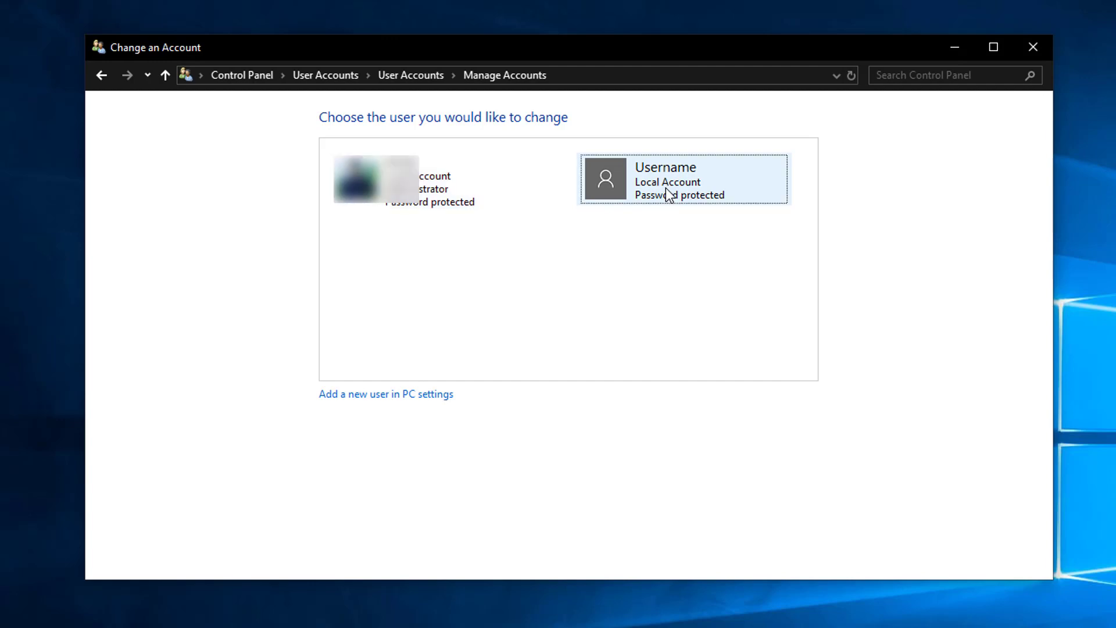
pyautogui.click(681, 179)
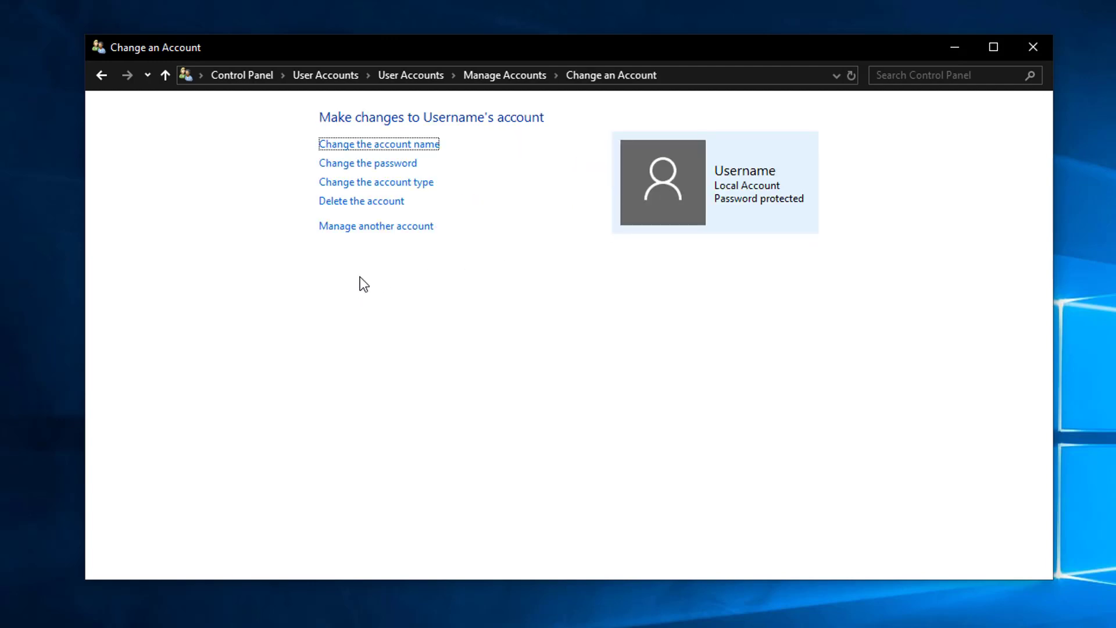
pyautogui.moveTo(361, 201)
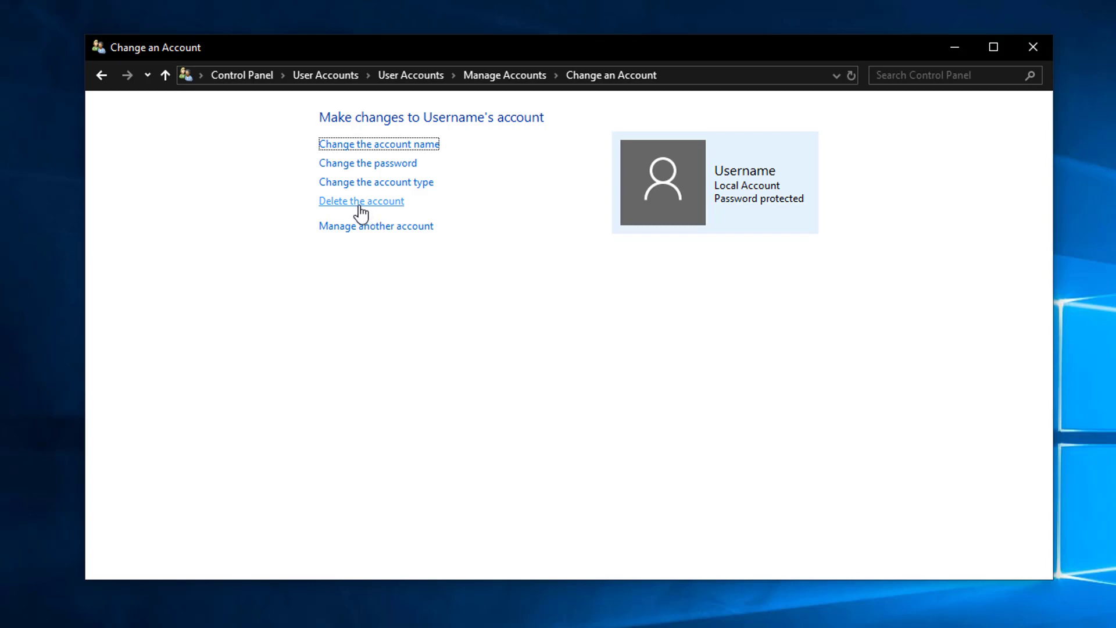
pyautogui.click(361, 200)
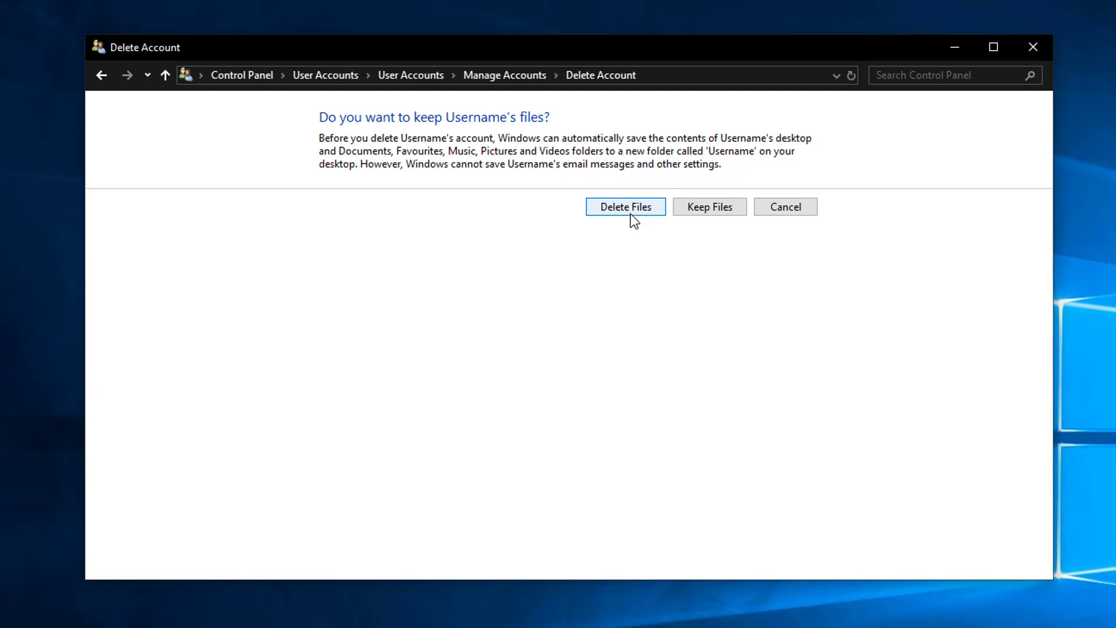
pyautogui.moveTo(619, 215)
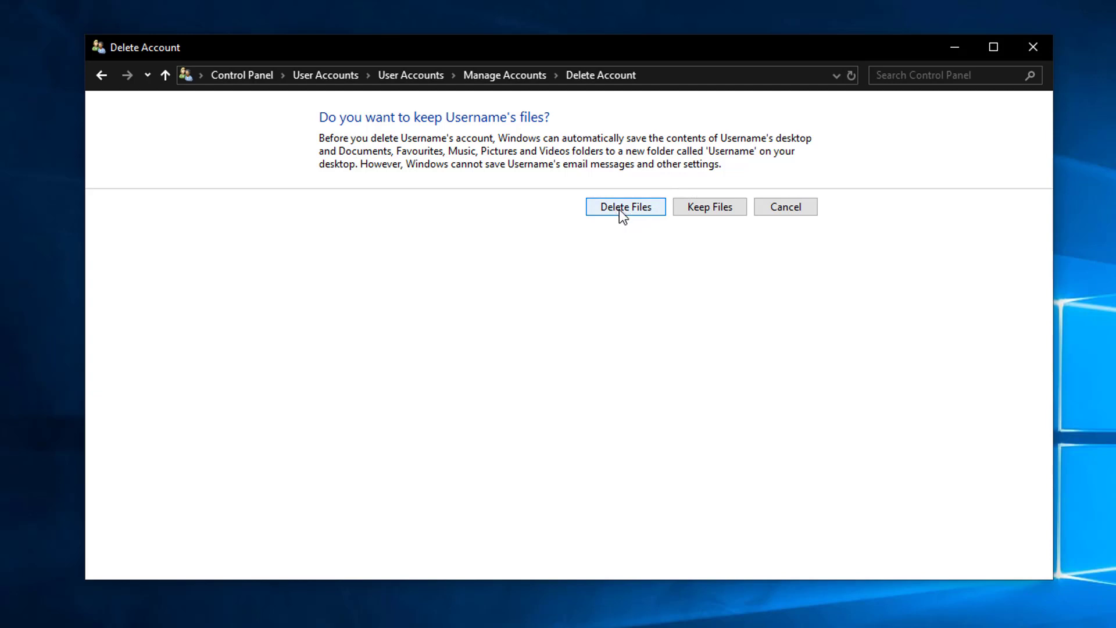
# Delete Username's files and confirm removal of the account.
pyautogui.click(625, 207)
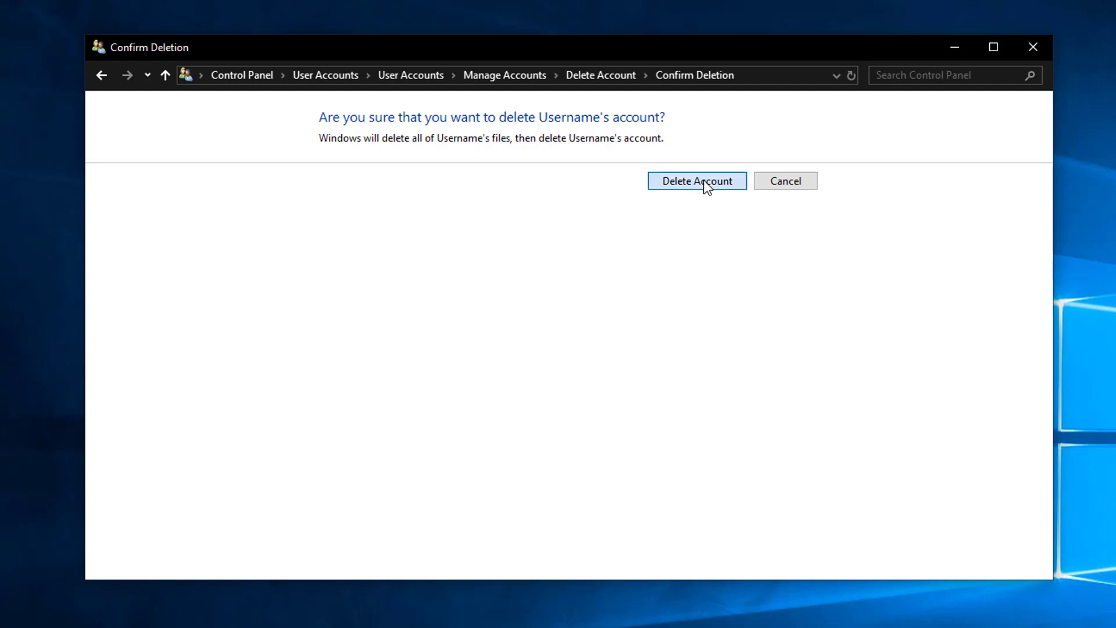
pyautogui.click(696, 180)
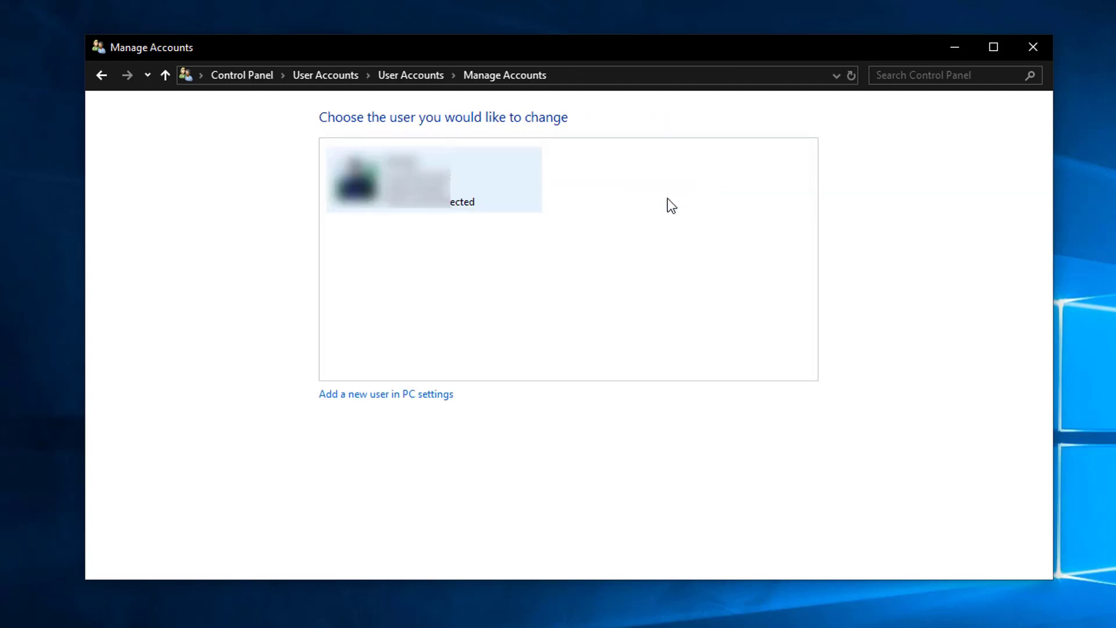